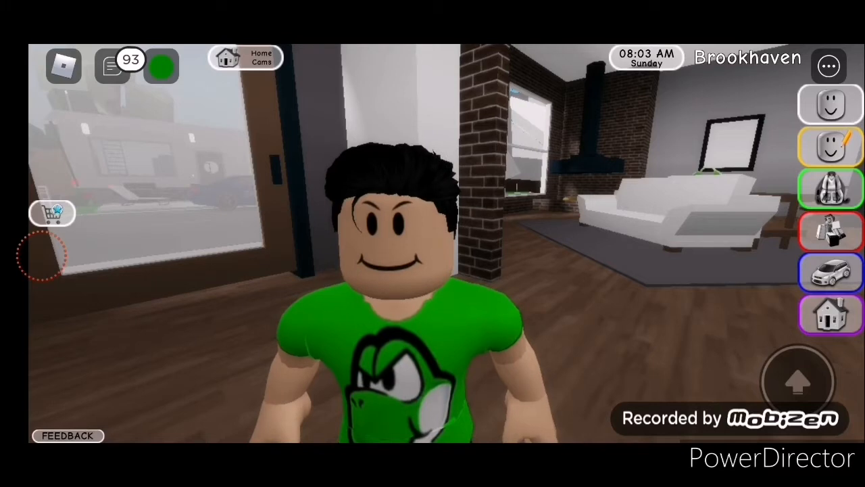
Step: Spawn the green-shirt avatar in the Brookhaven house living room
click(41, 255)
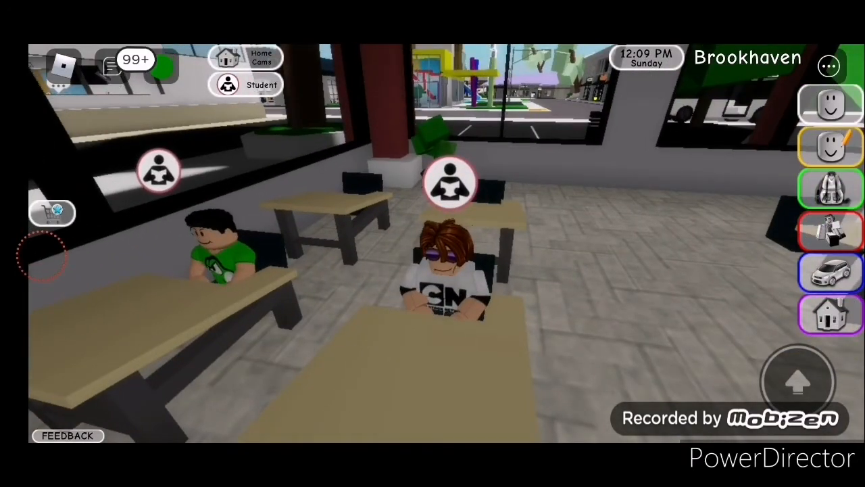
Step: Switch to Creator Cam while seated at the desk with paper and book
click(40, 256)
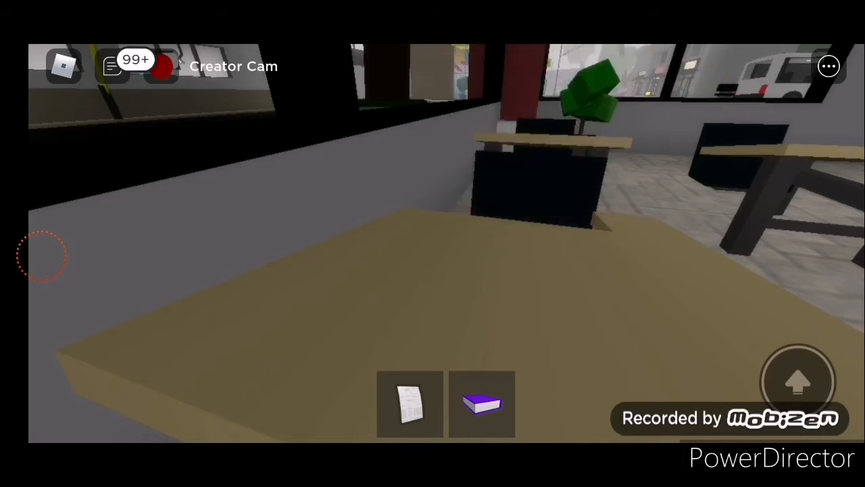
Step: Stand up from the desk and leave the classroom for the hallway
click(41, 256)
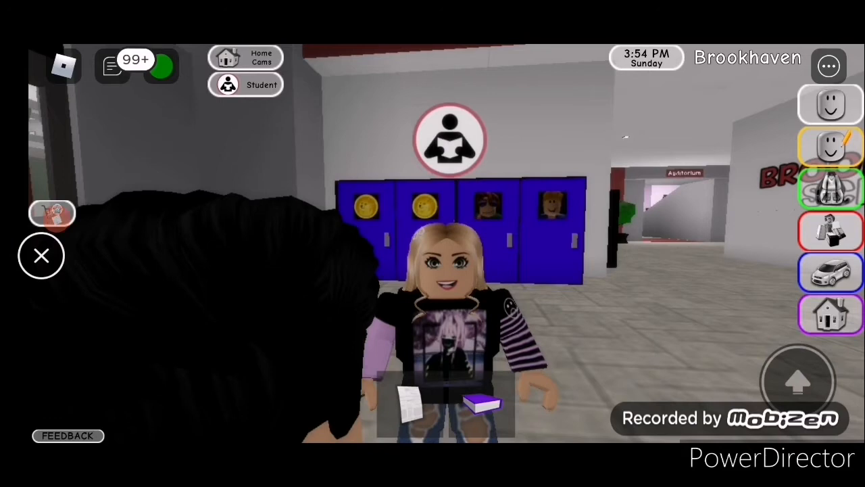
Step: Switch to Creator Cam facing the blonde girl outside the Math room
click(52, 214)
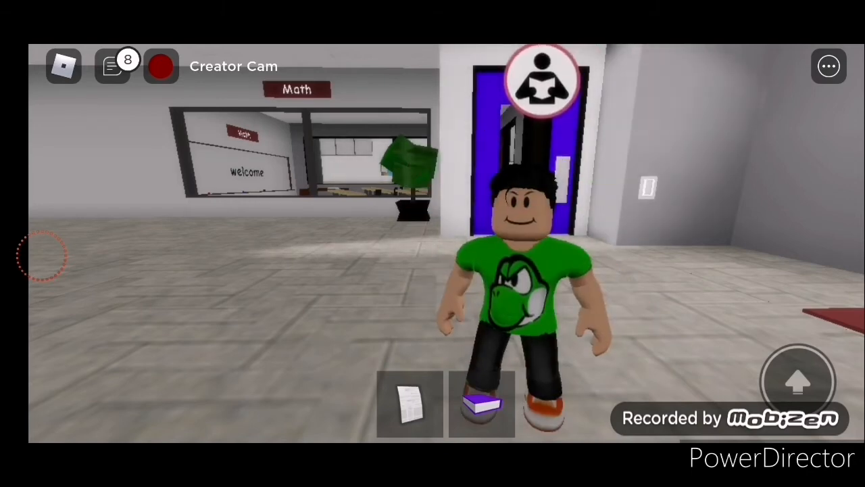
Step: Walk to the blue lockers by the Brookhaven School sign and wait for the blonde girl
click(161, 67)
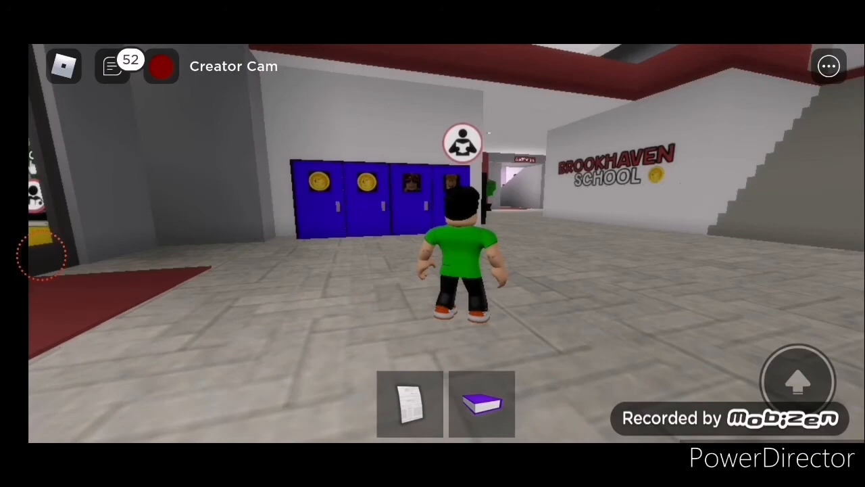
click(162, 66)
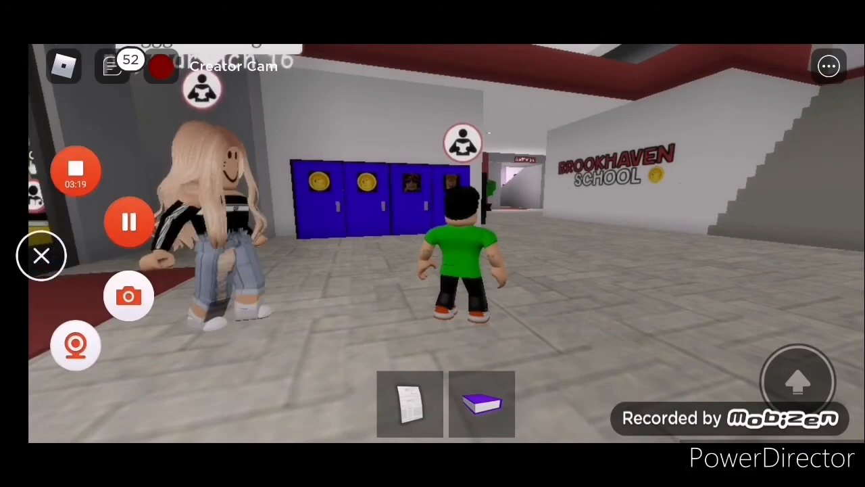